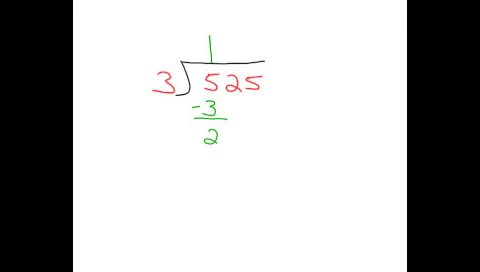
Bring down 2 to make 22, write 7 in the quotient, and subtract 21 leaving 1
click(233, 138)
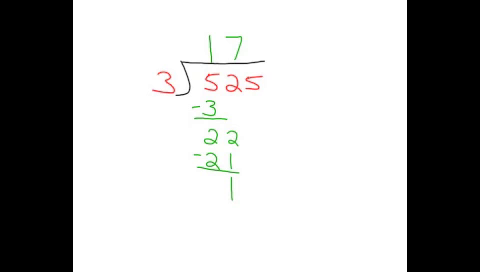
Write 5 beside remainder 1 to form 15, and 5 after 17 in the quotient
text(5)
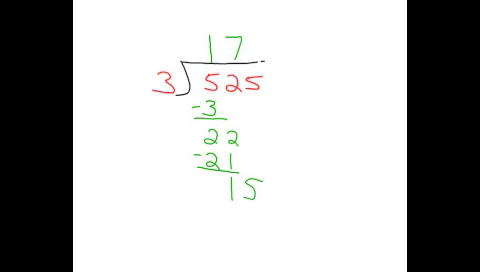
text(5)
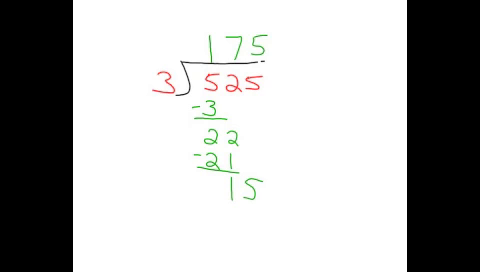